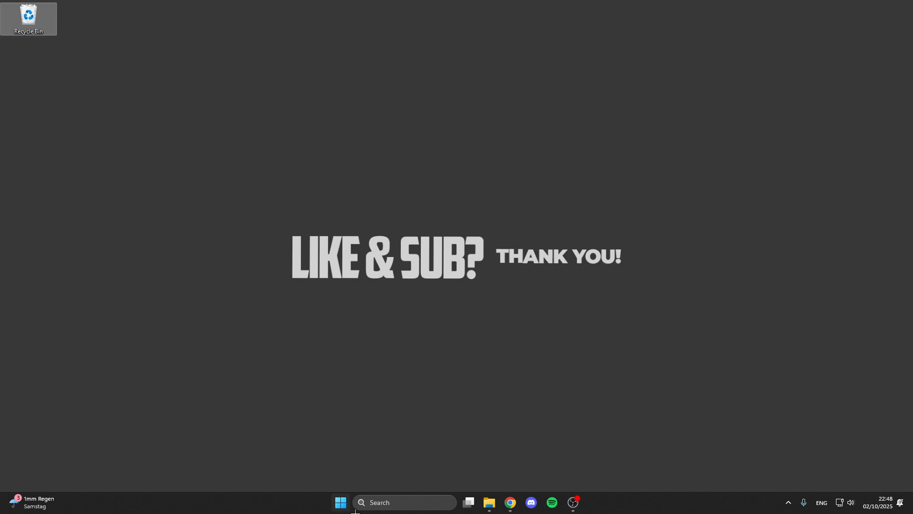
Launch the Settings app from the Start menu.
click(340, 502)
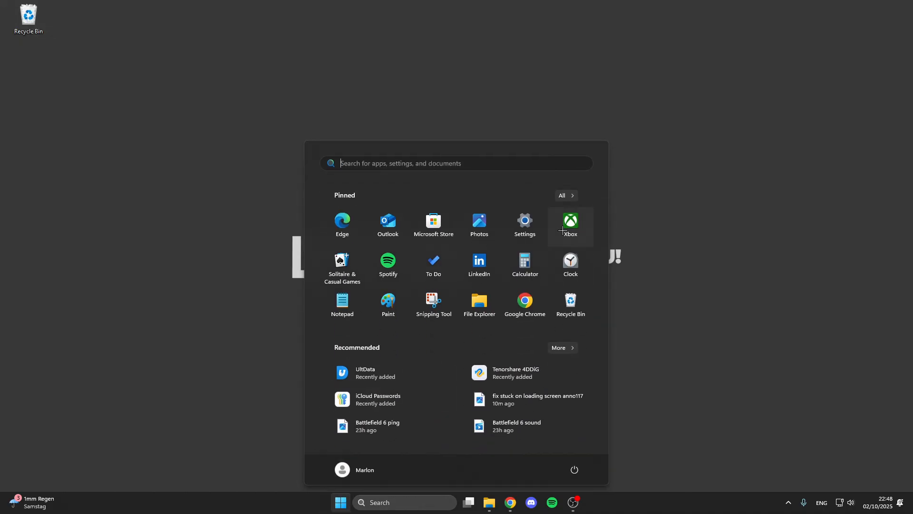
click(524, 222)
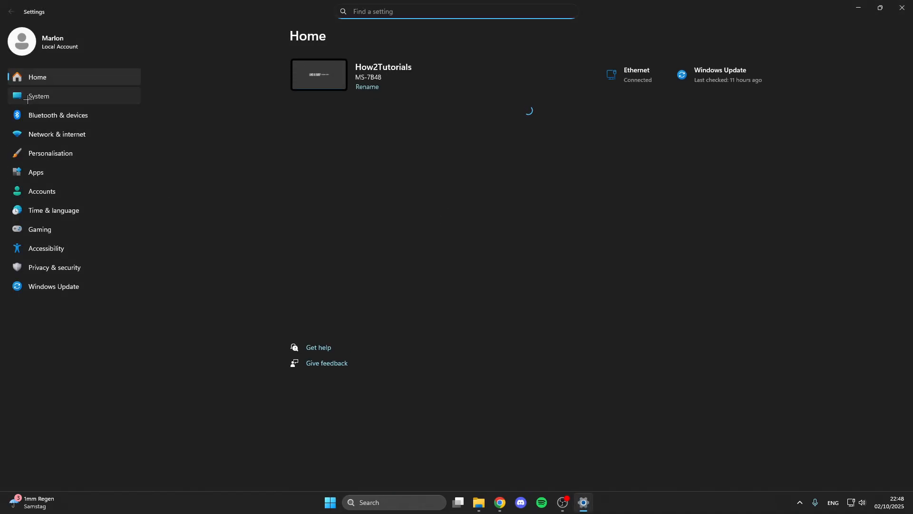
Go to System > Sound and review devices down to the Advanced options.
click(39, 96)
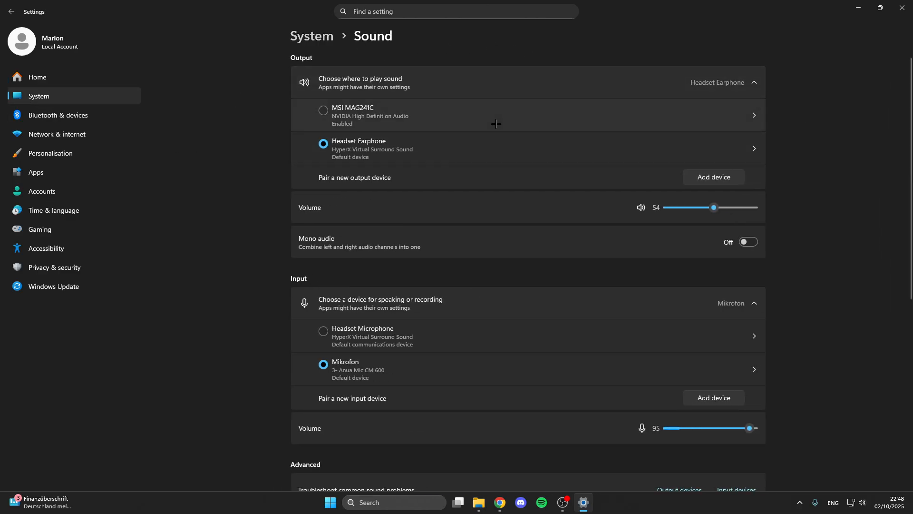
mouse_move(833, 211)
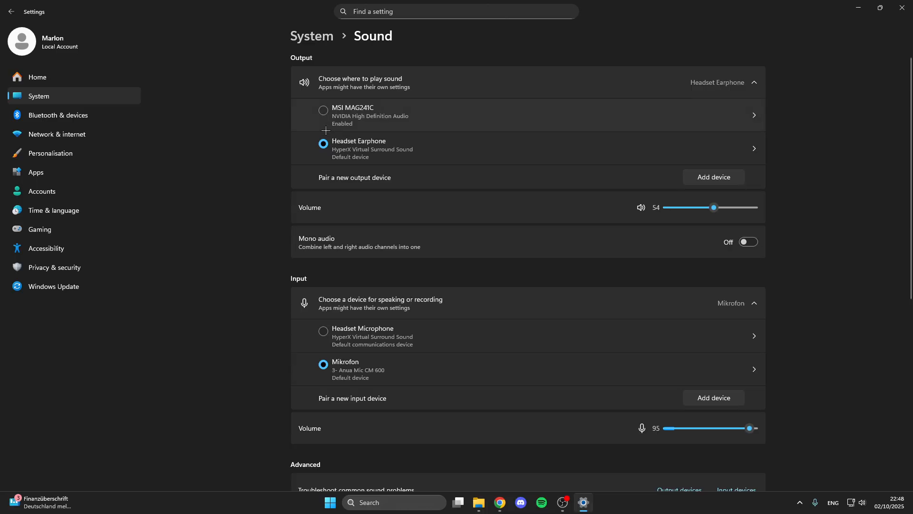
scroll(down, 3)
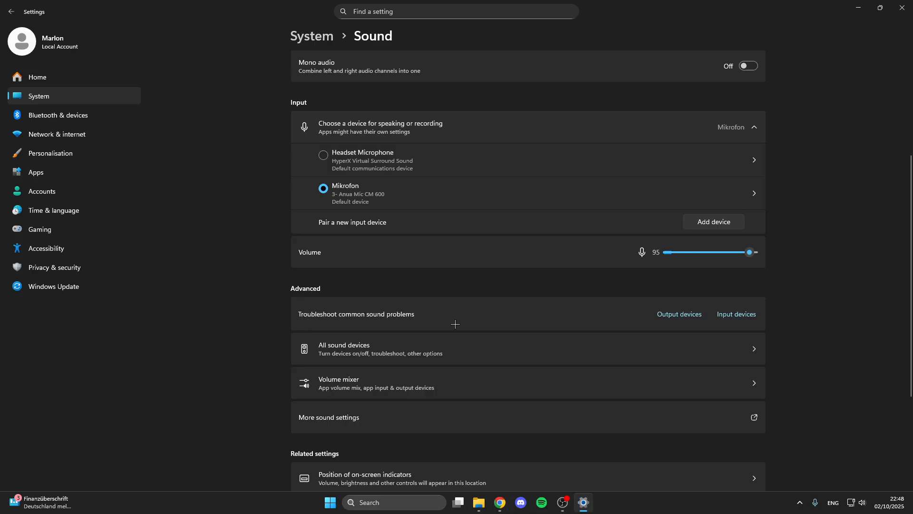
mouse_move(546, 240)
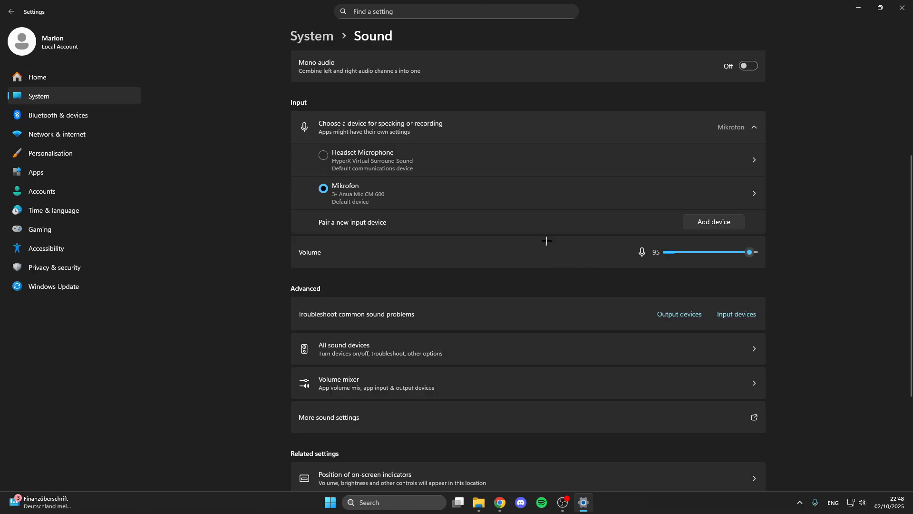
mouse_move(504, 339)
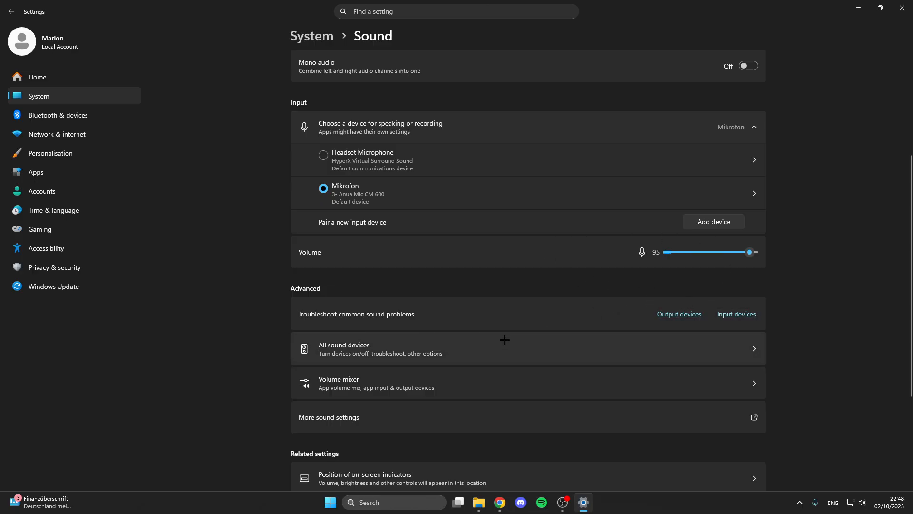
mouse_move(417, 349)
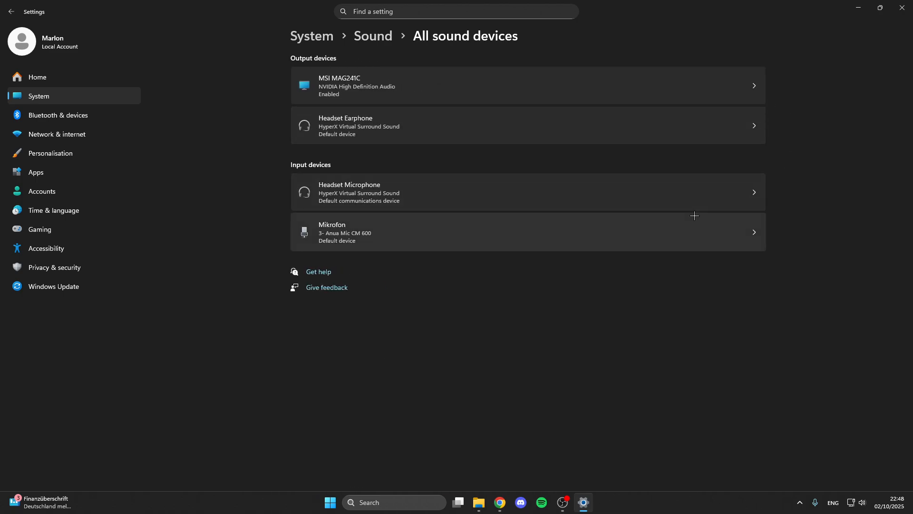
mouse_move(375, 137)
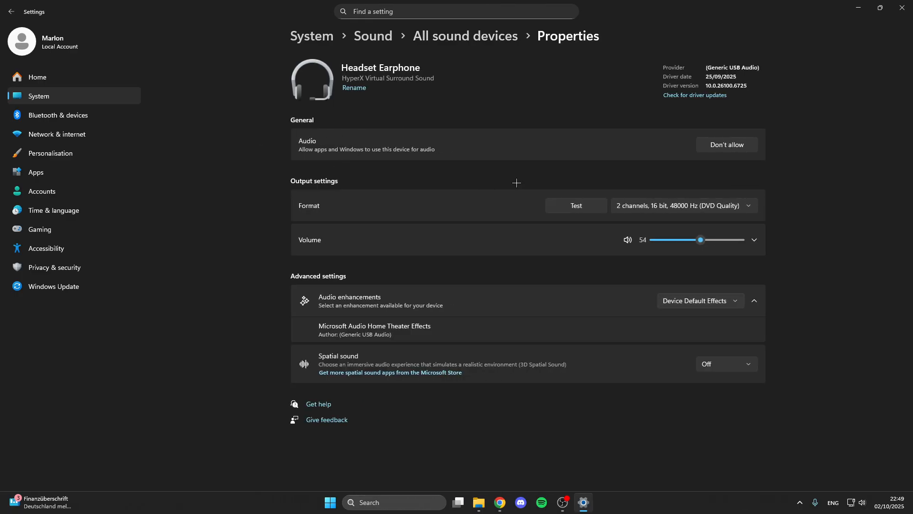
mouse_move(748, 135)
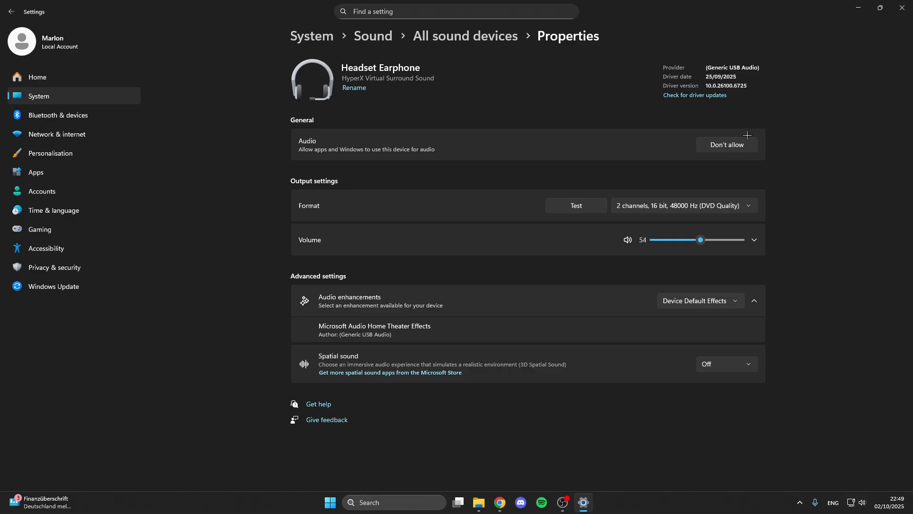
mouse_move(744, 150)
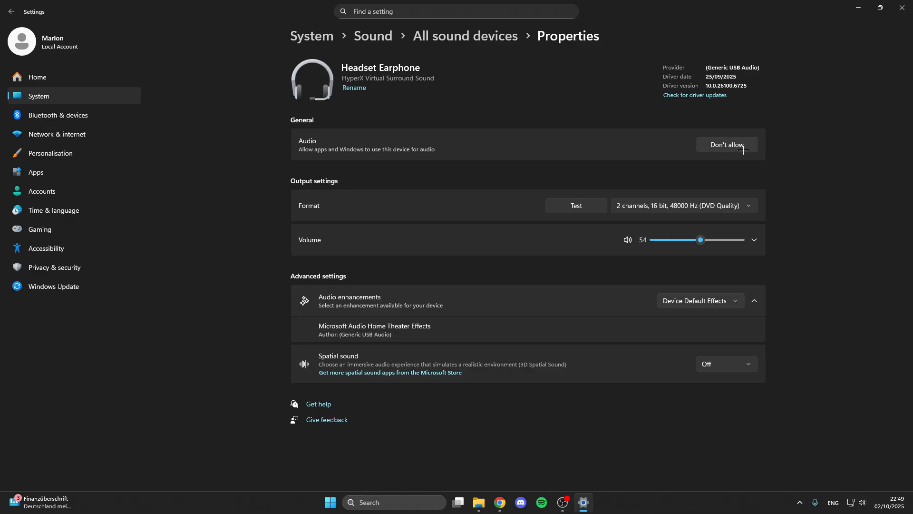
mouse_move(449, 224)
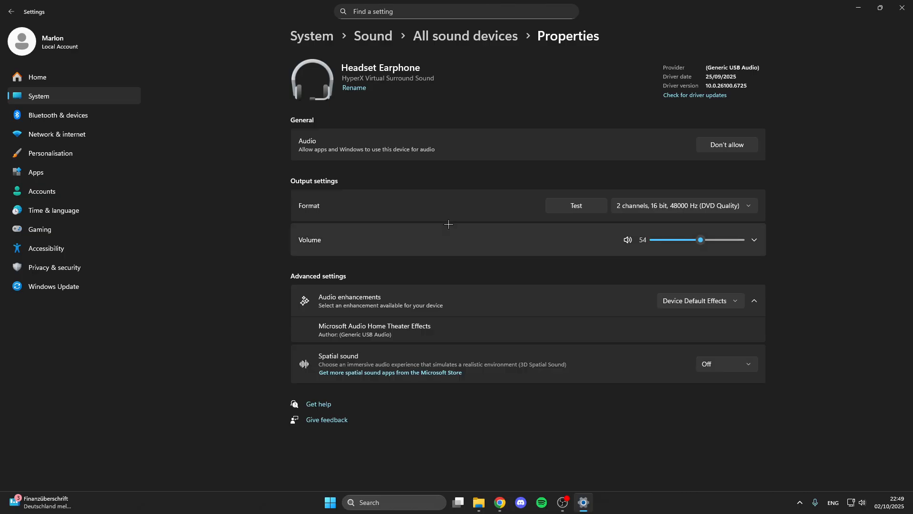
mouse_move(376, 139)
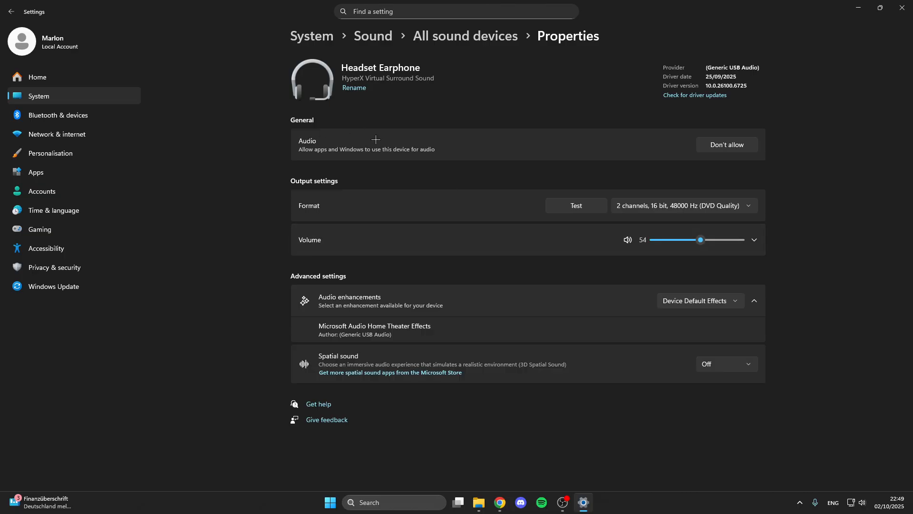
mouse_move(629, 149)
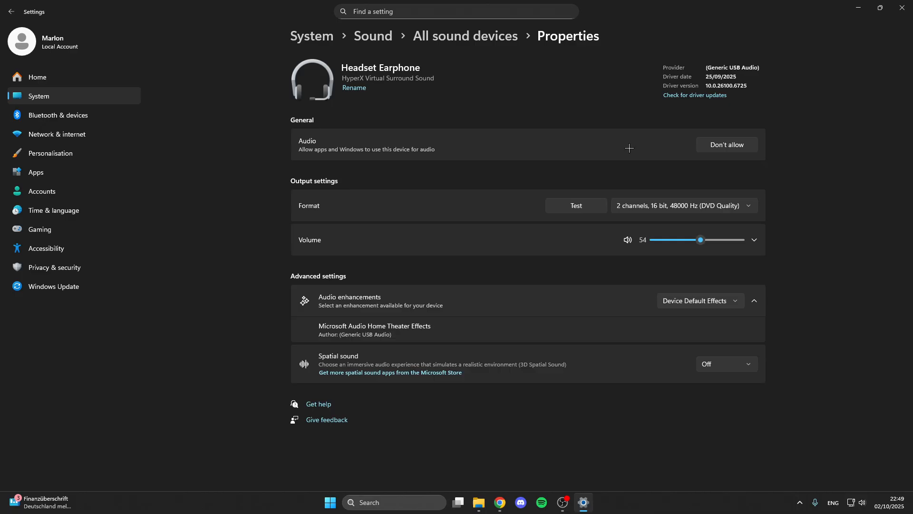
Return from the Headset Earphone properties to the All sound devices list.
click(464, 35)
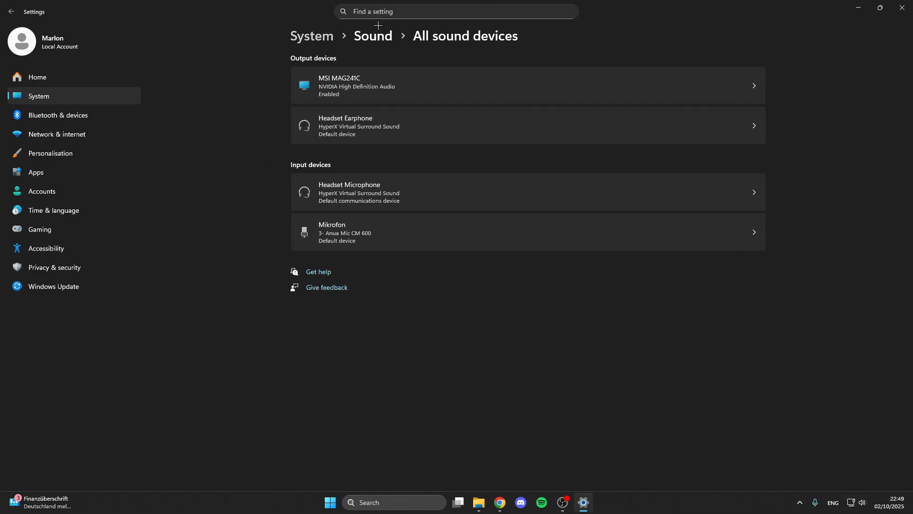
Return to the Sound page, then launch Device Manager from a Start search.
click(373, 35)
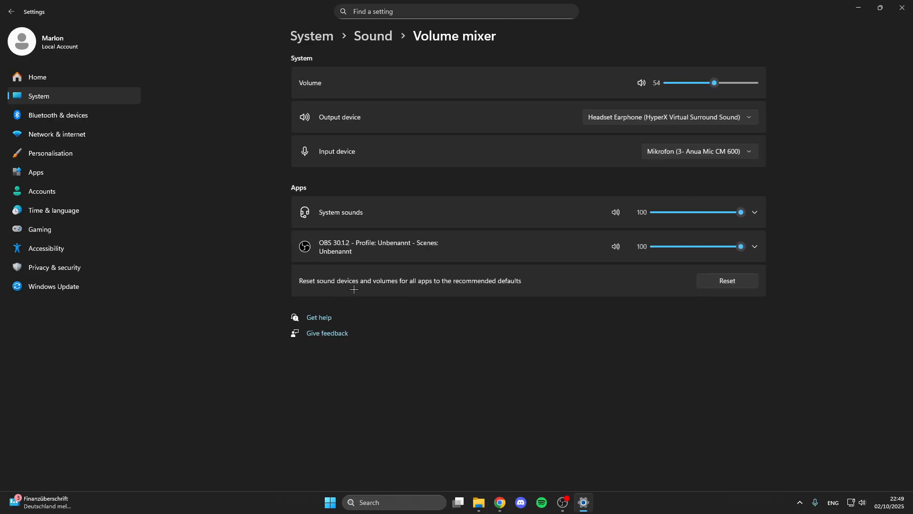
mouse_move(414, 194)
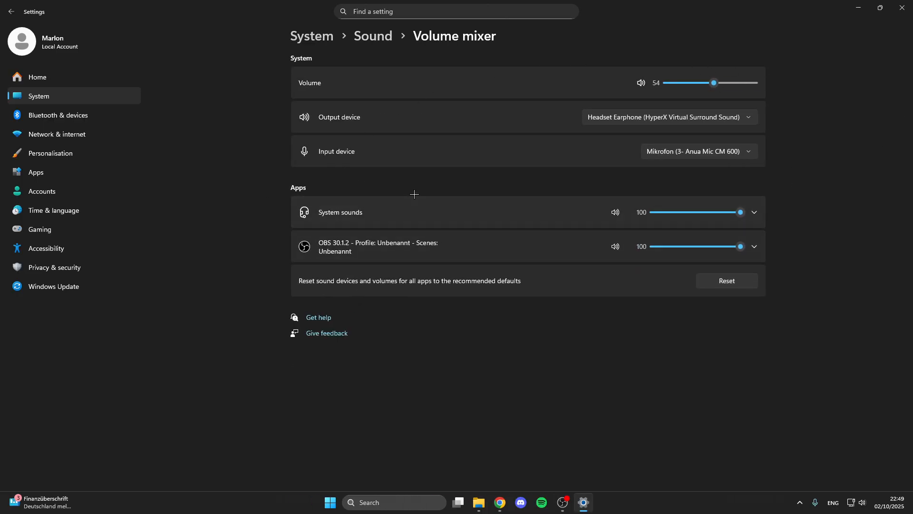
mouse_move(299, 192)
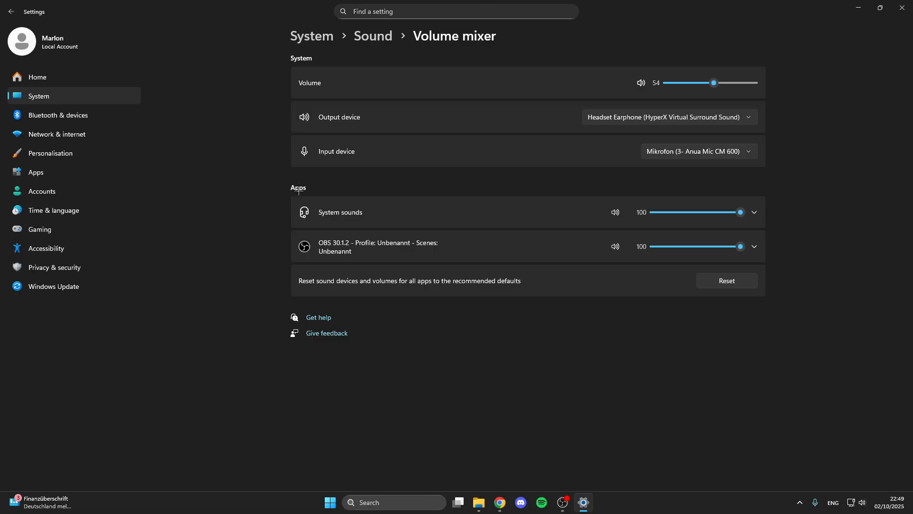
mouse_move(368, 222)
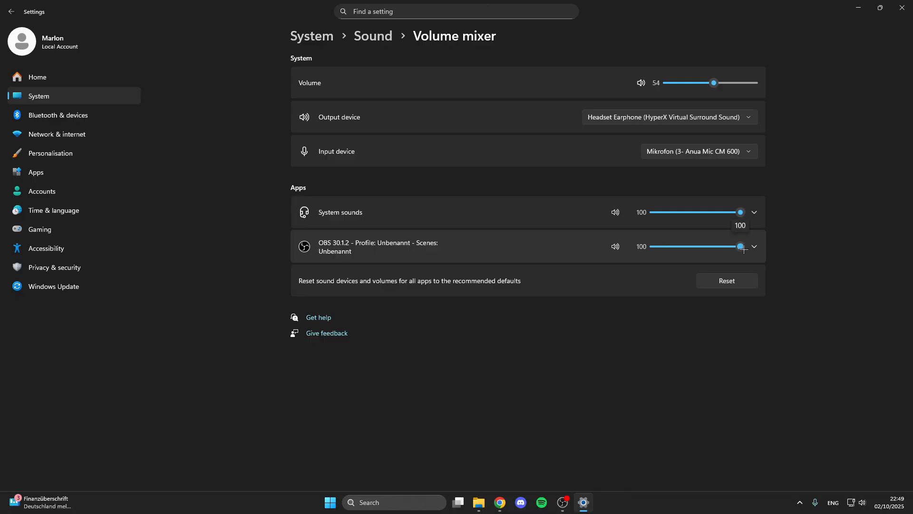
mouse_move(606, 370)
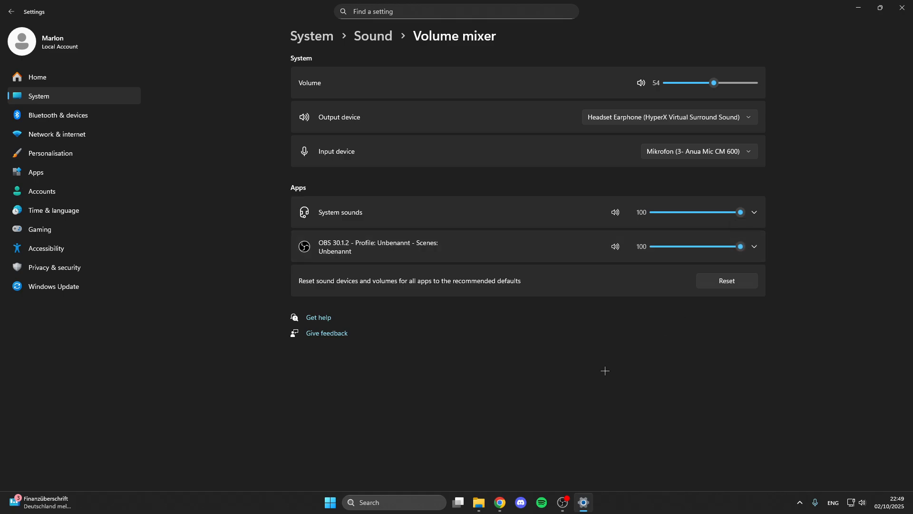
mouse_move(362, 277)
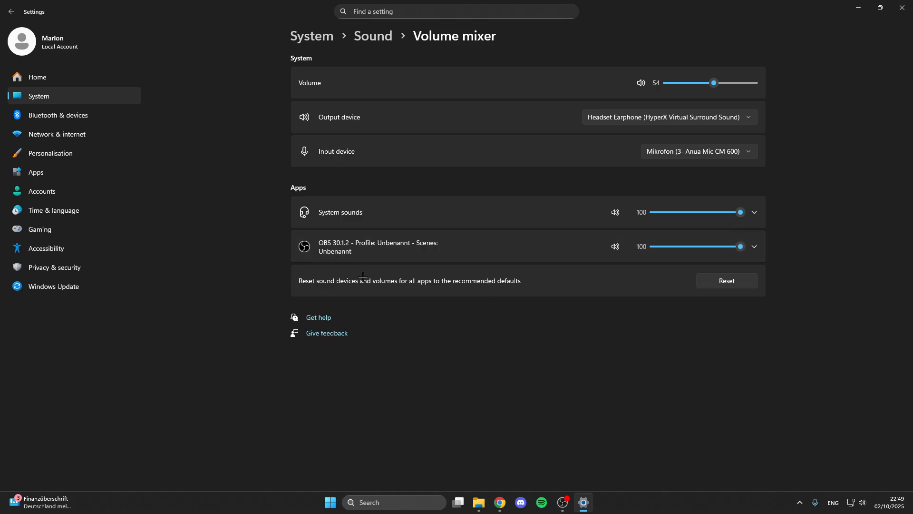
mouse_move(536, 278)
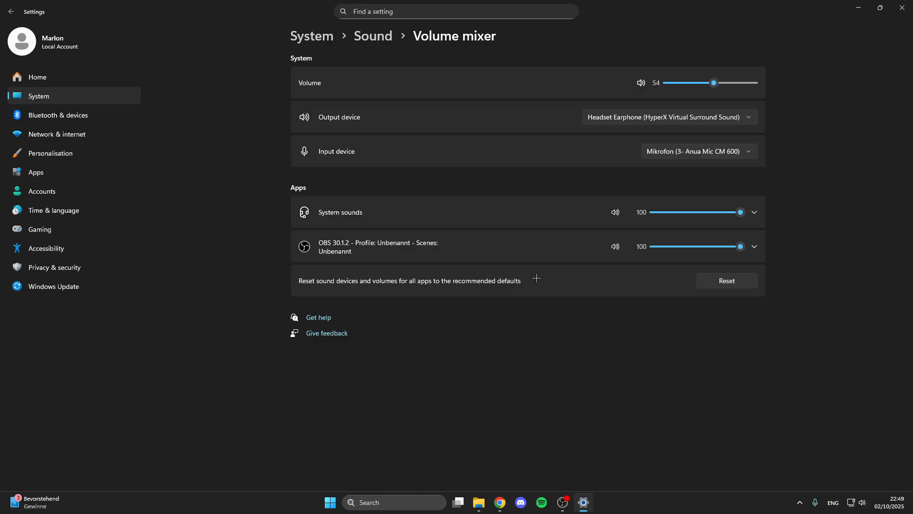
mouse_move(705, 280)
text(c)
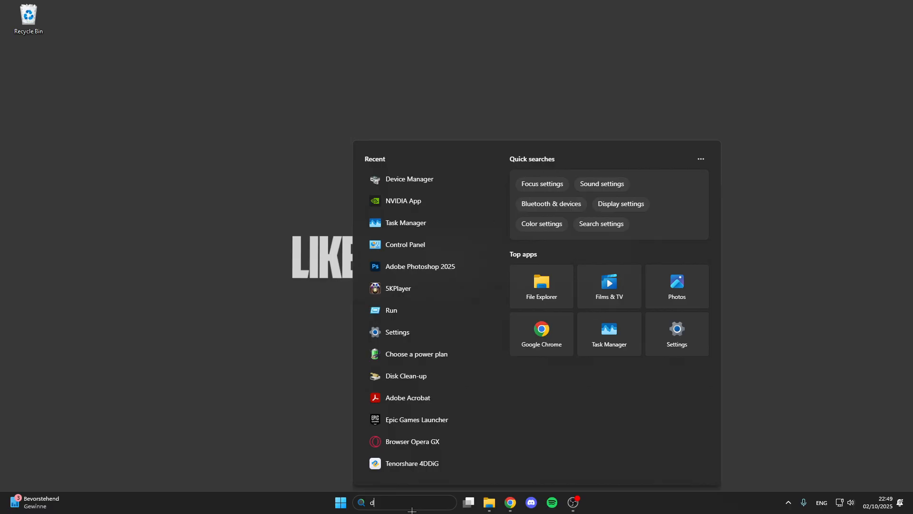
click(409, 179)
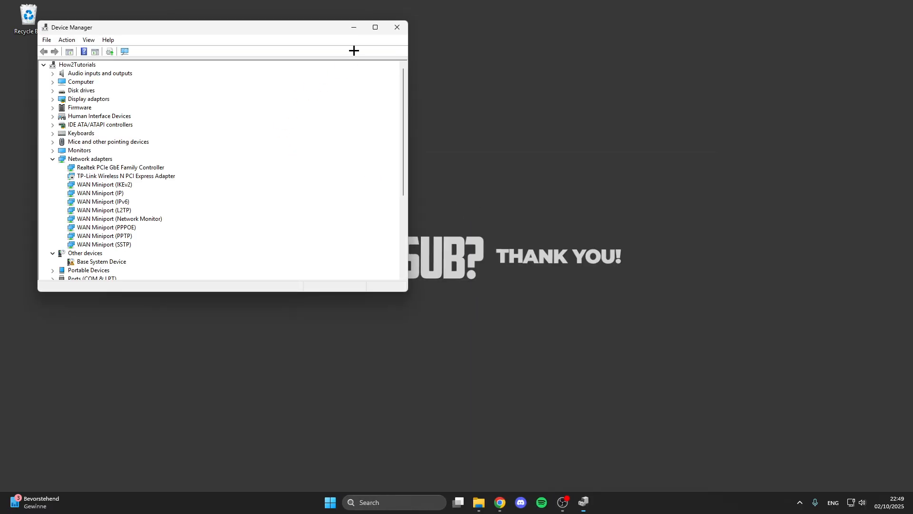
Search automatically for a HyperX Virtual Surround Sound driver and confirm the best is installed.
click(375, 26)
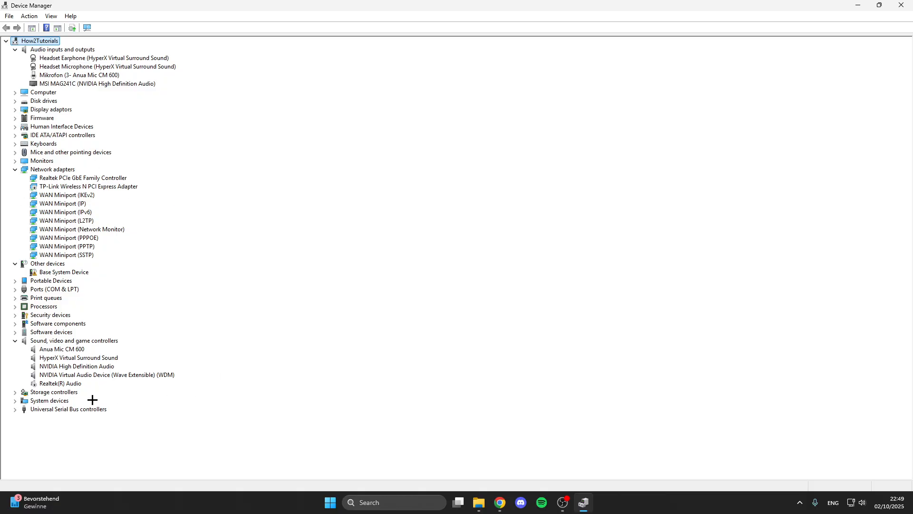
mouse_move(56, 358)
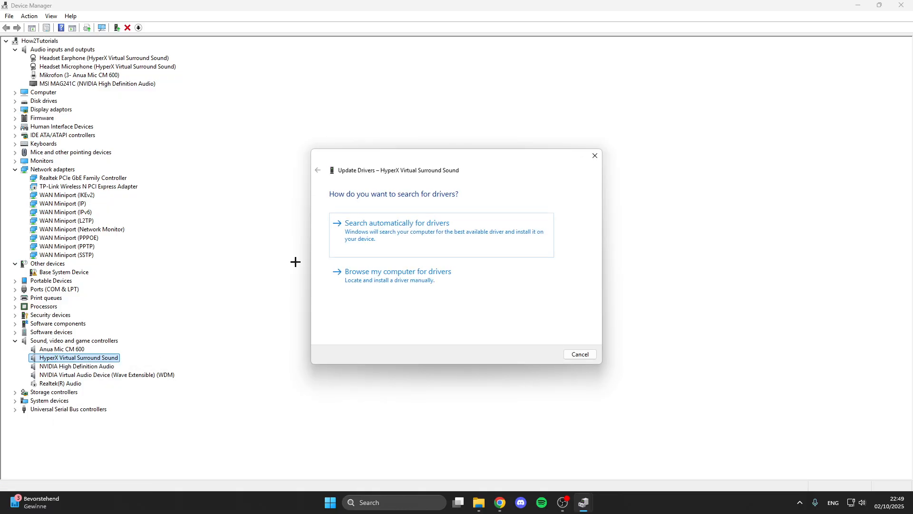
click(396, 223)
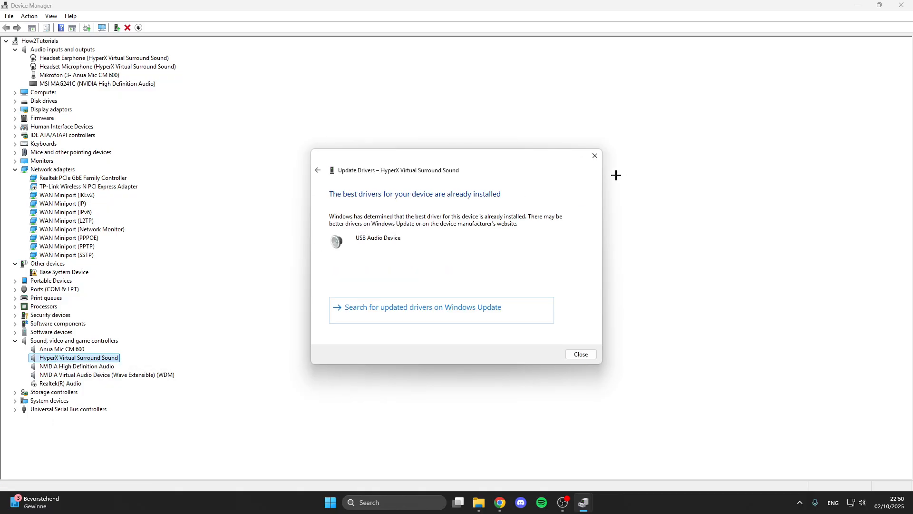
click(580, 354)
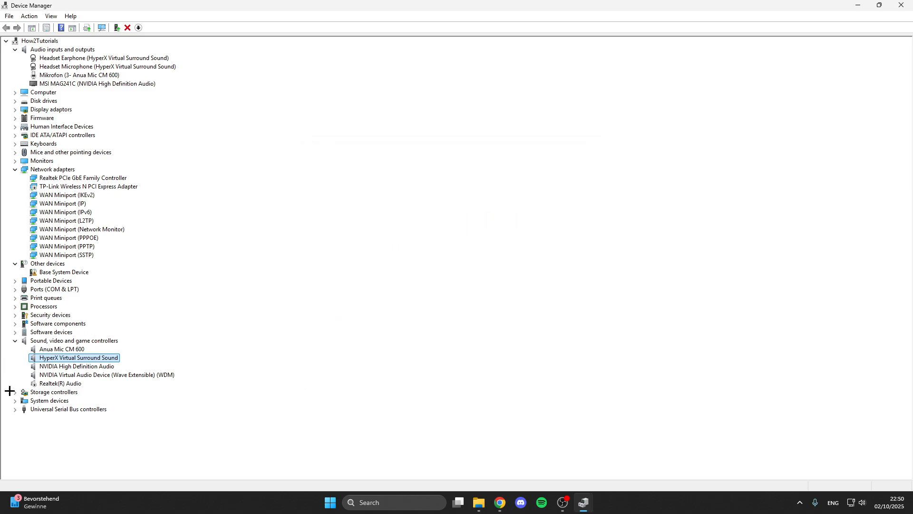
mouse_move(39, 127)
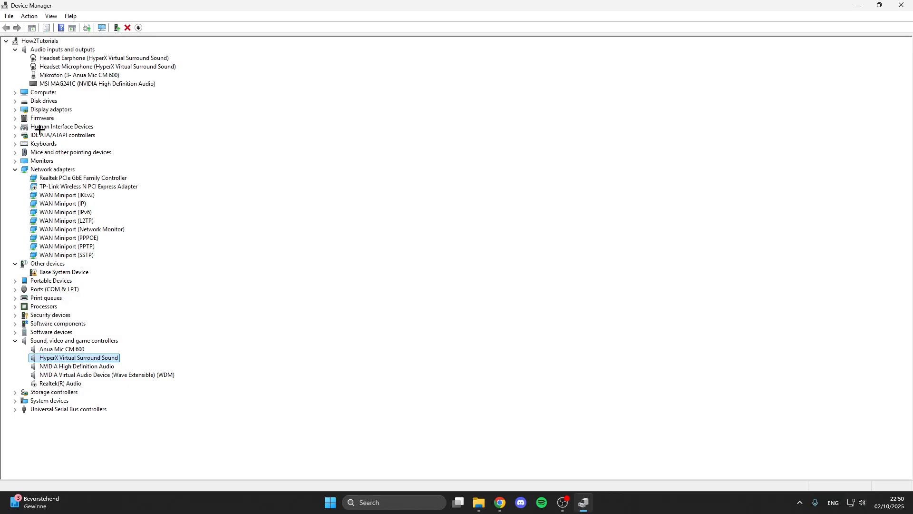
Enable the Realtek(R) Audio device and close Device Manager.
click(59, 383)
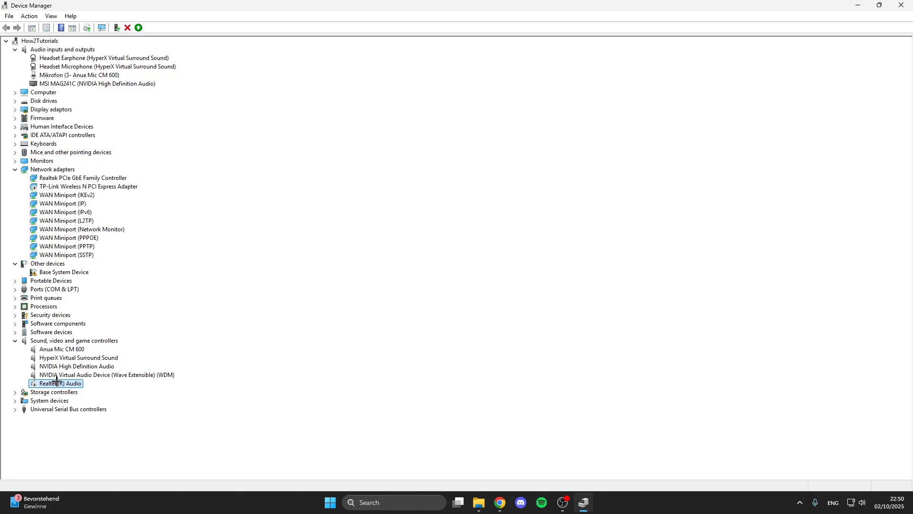
right_click(56, 384)
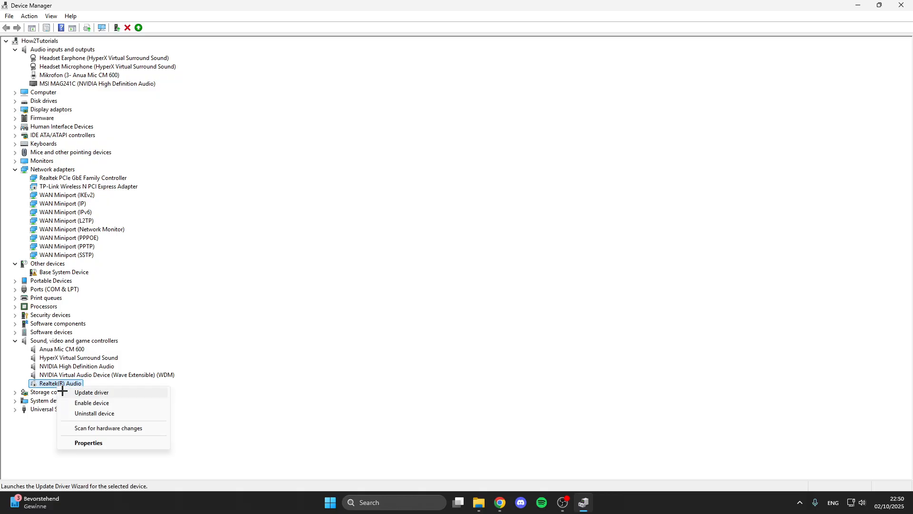
mouse_move(91, 403)
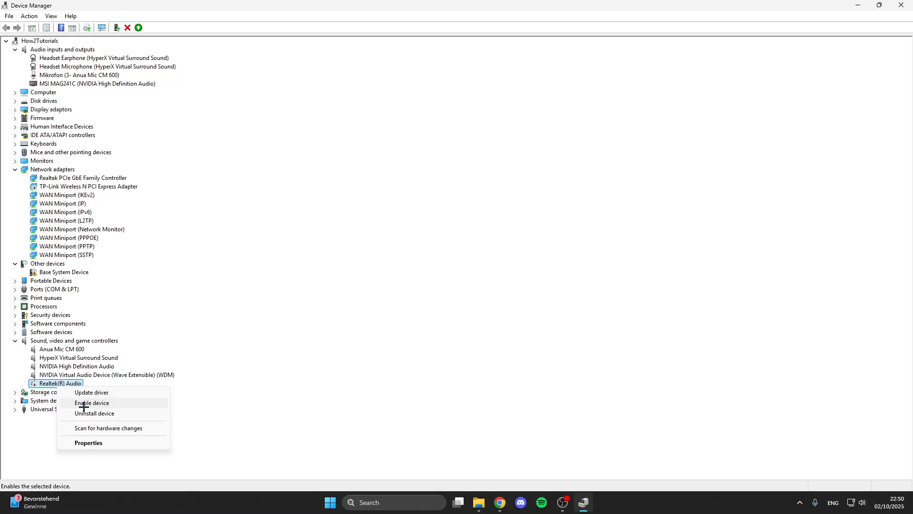
mouse_move(83, 402)
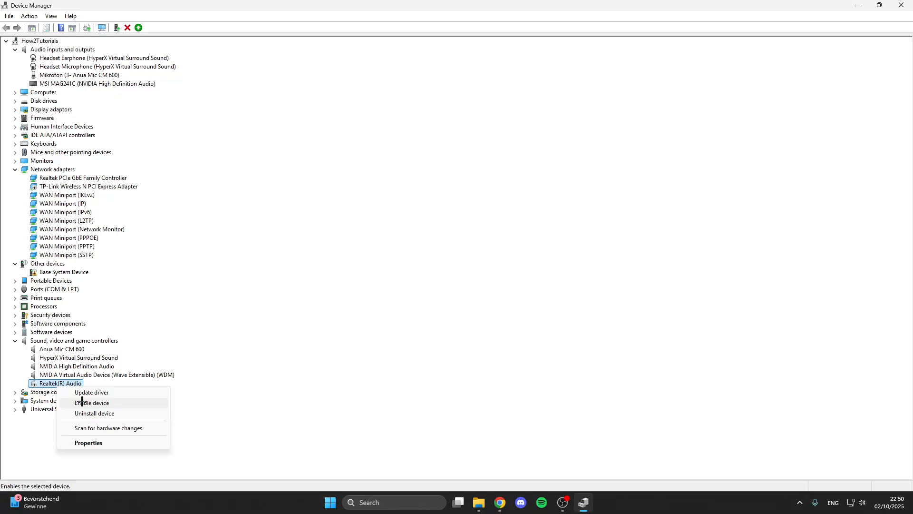
mouse_move(89, 403)
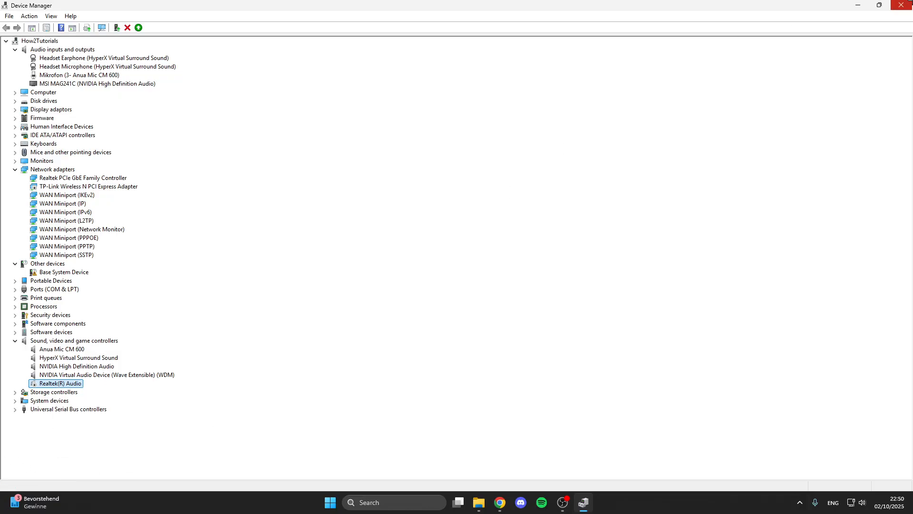
click(906, 6)
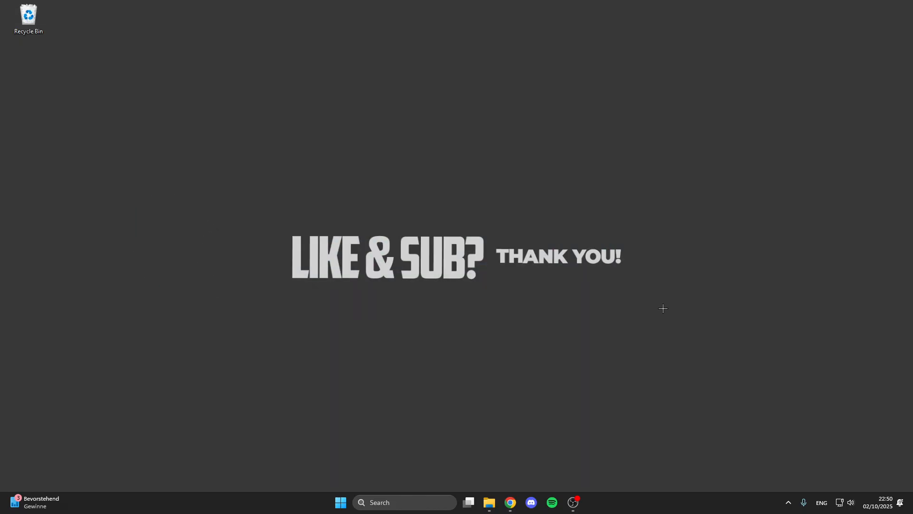
mouse_move(459, 408)
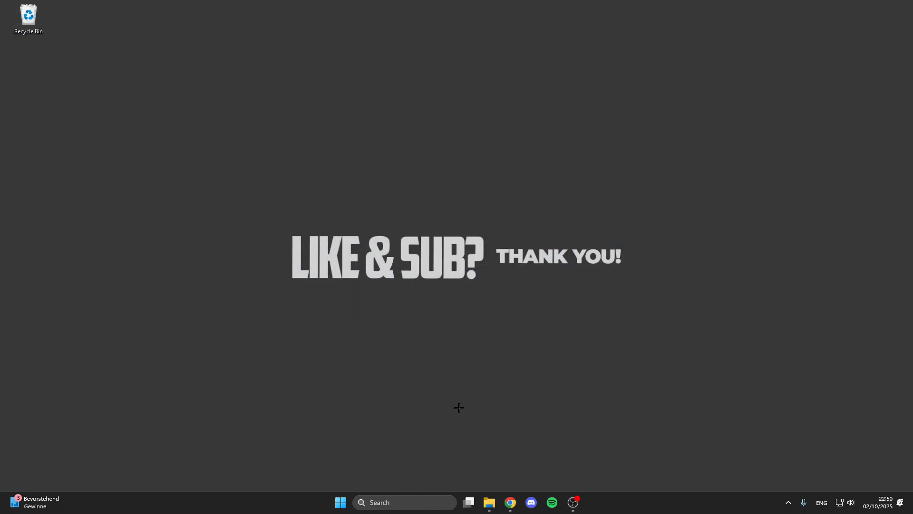